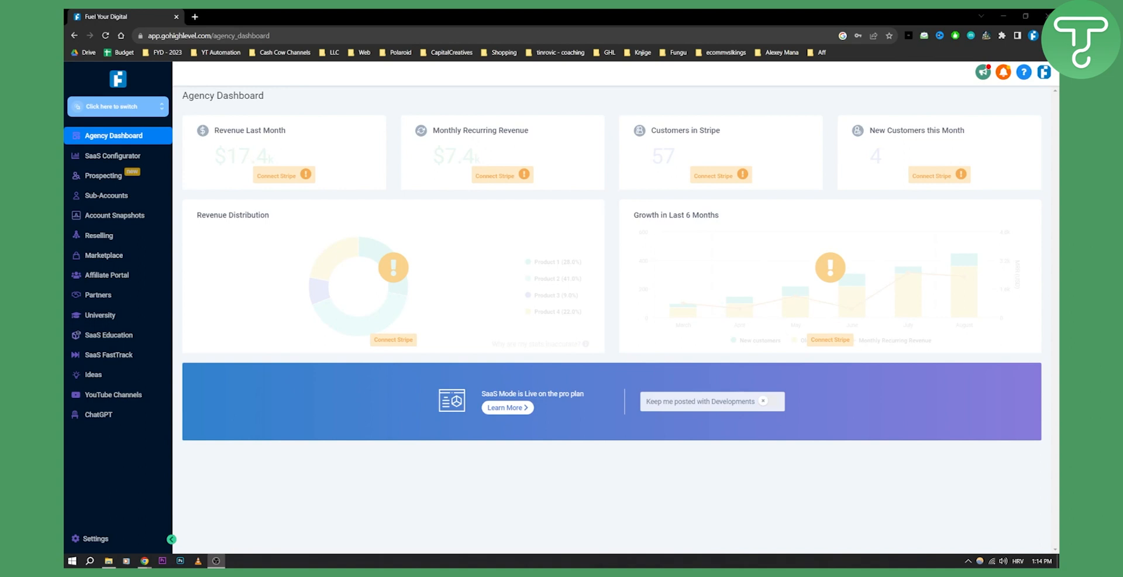
mouse_move(385, 219)
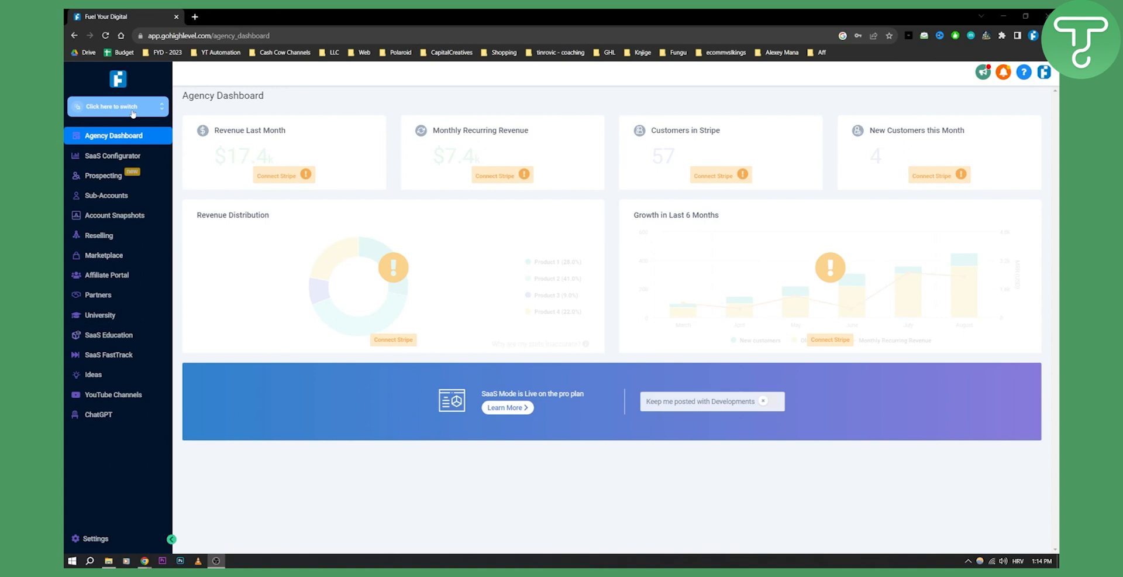
Switch into the Gold's Gym sub-account and go to its Payments section
click(114, 106)
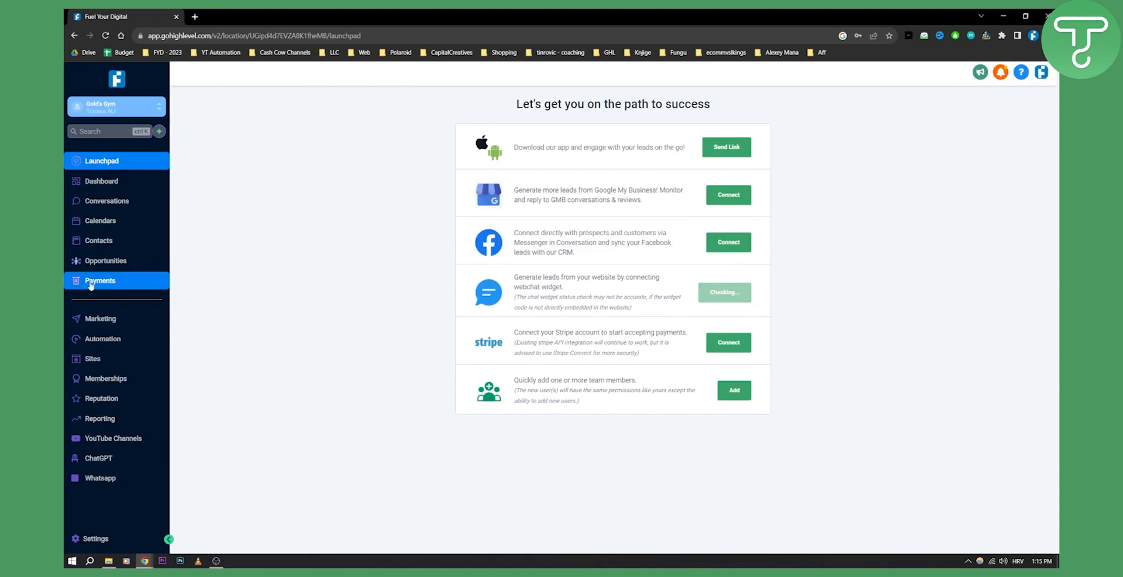
click(99, 280)
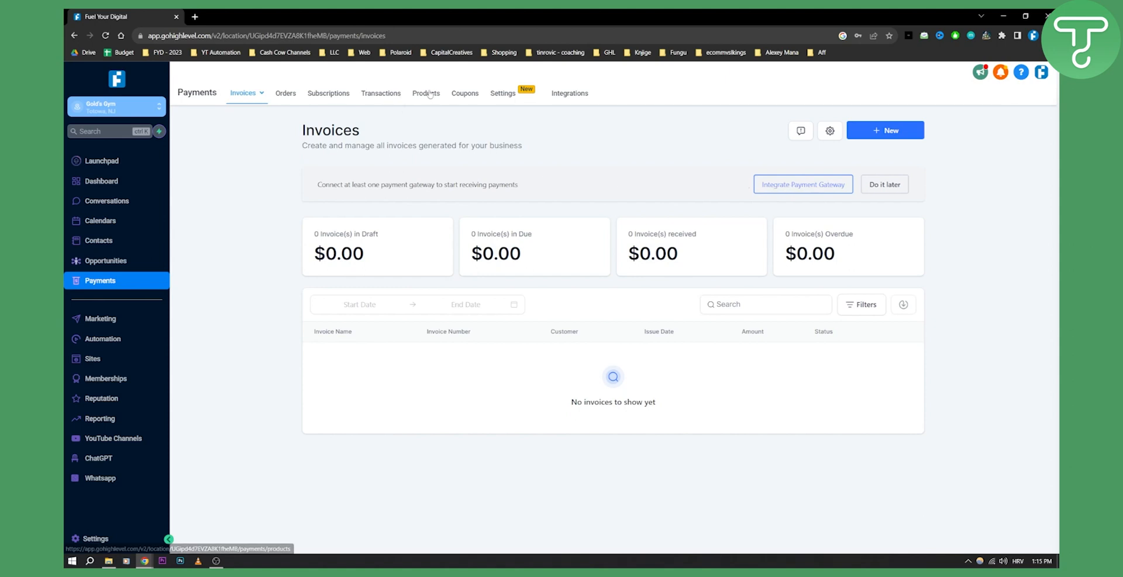
Start a new product from the Products list
click(425, 93)
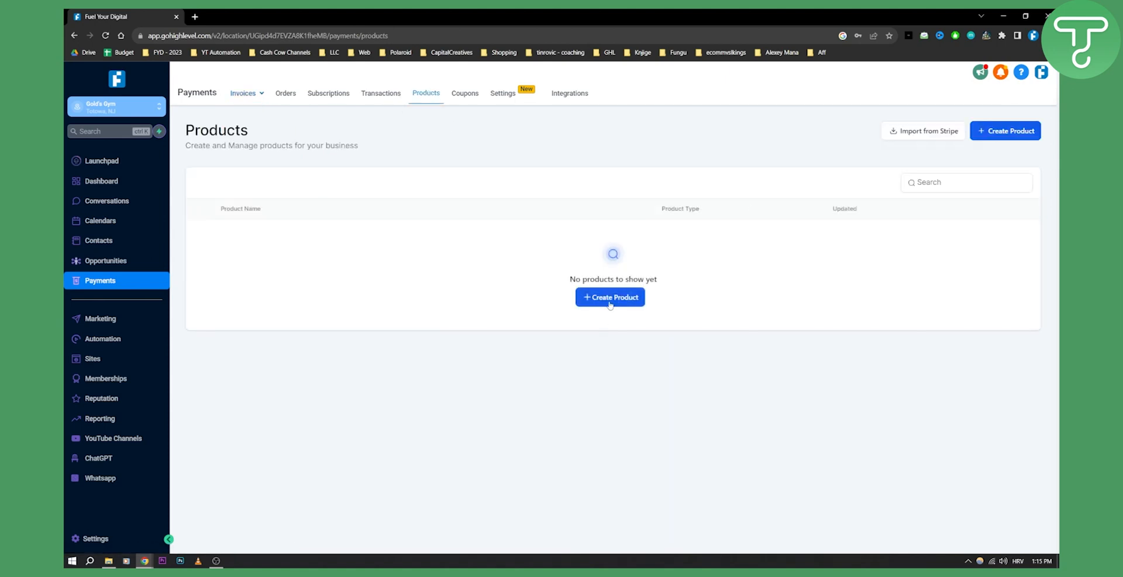
click(610, 296)
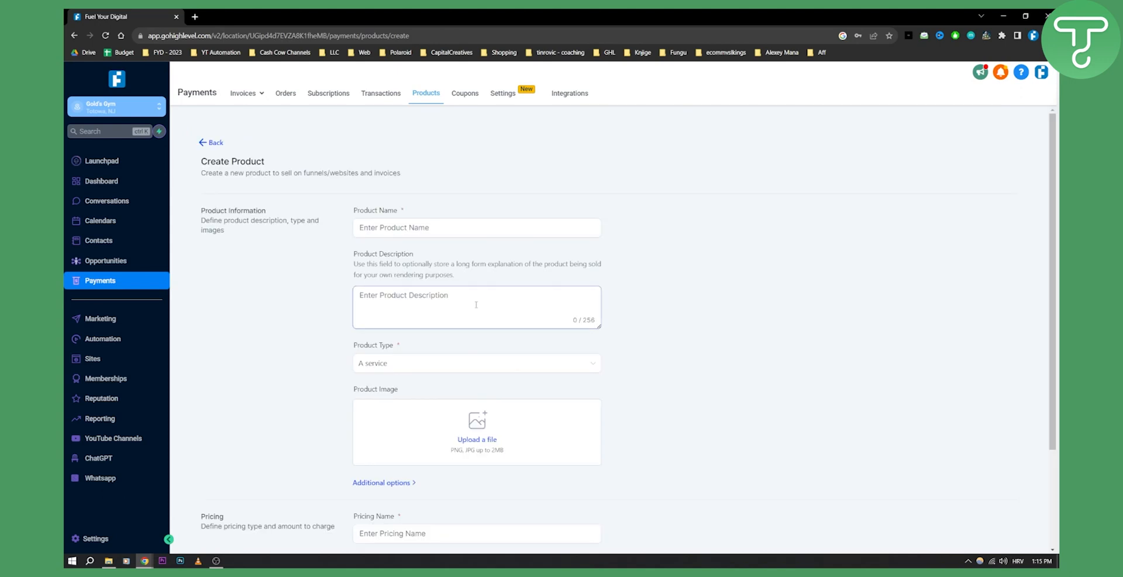
scroll(down, 3)
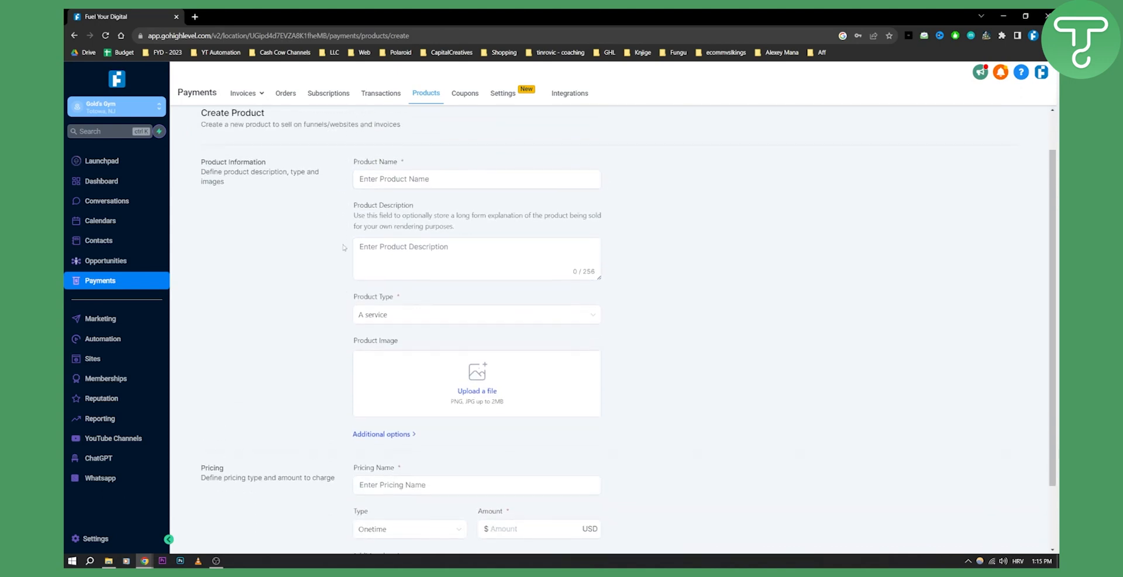
Name the product 'Test 1', describe it 'Test 1', and keep the type as A service
text(t)
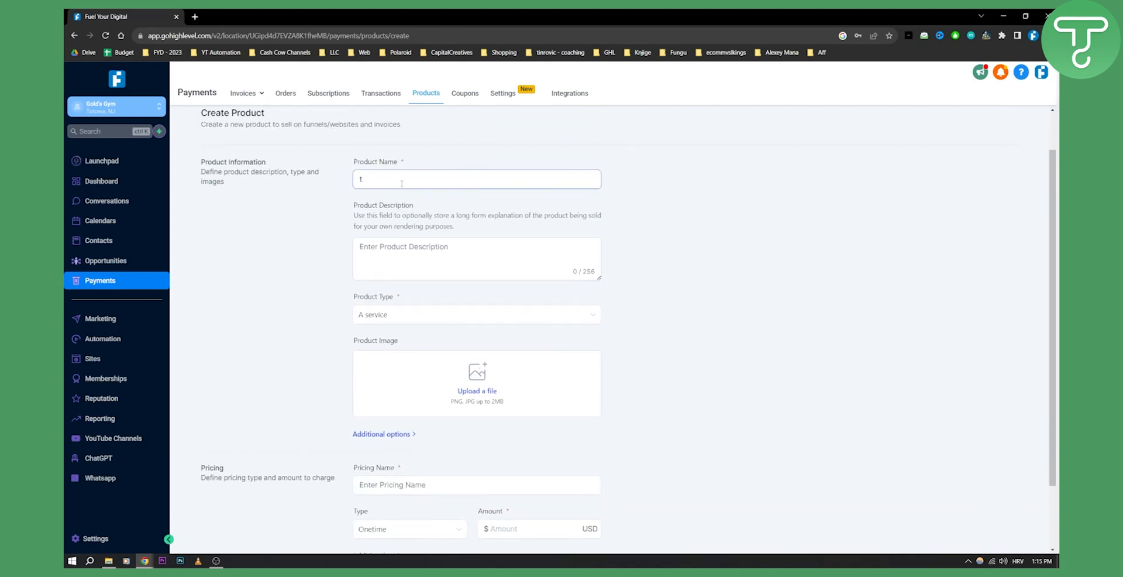
text(Test 1)
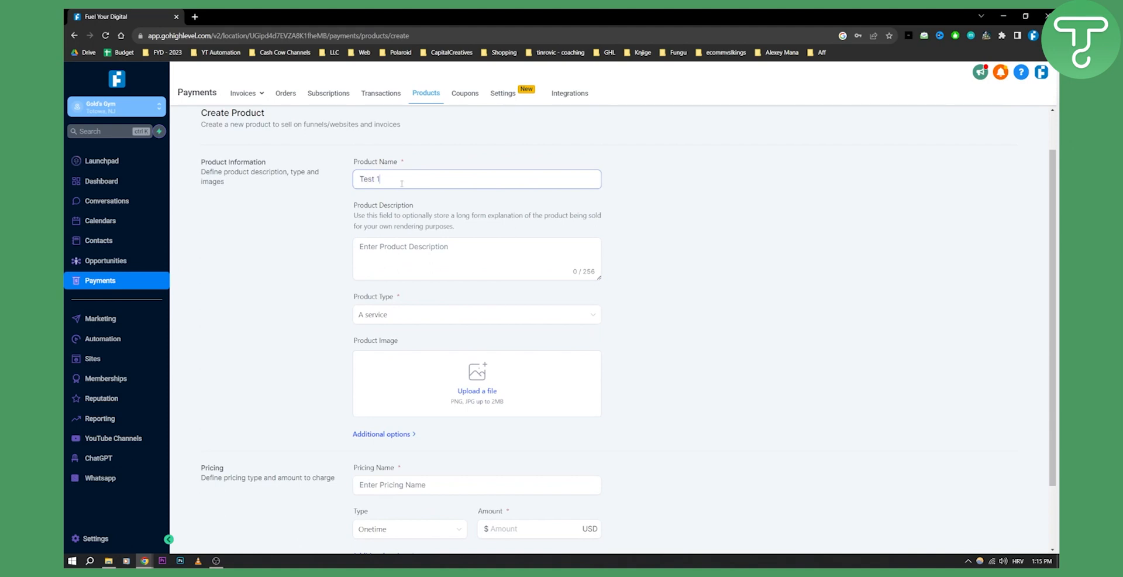
double_click(369, 179)
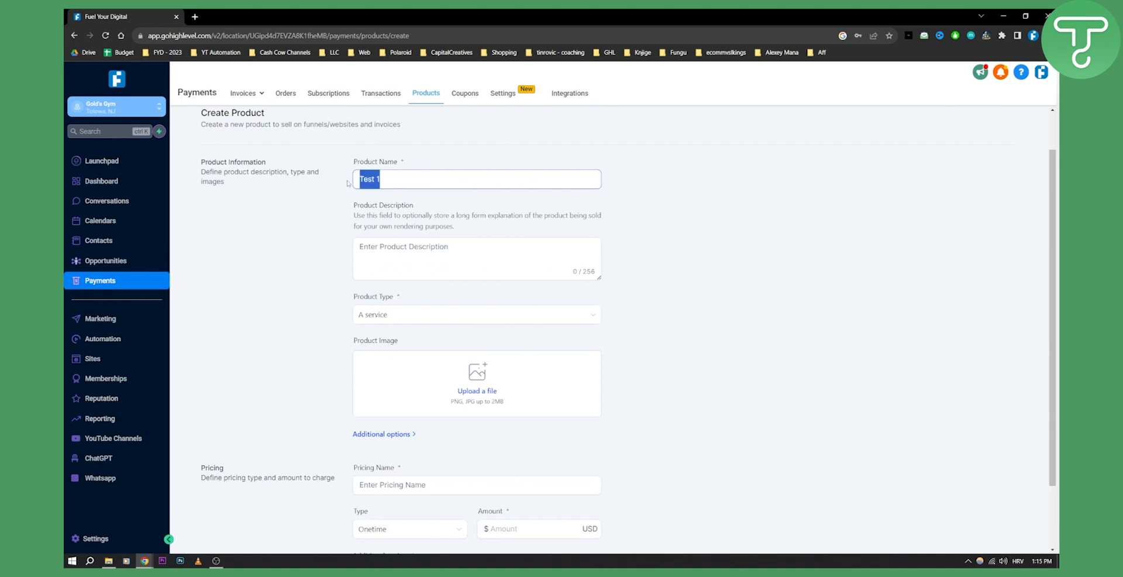
text(Test 1)
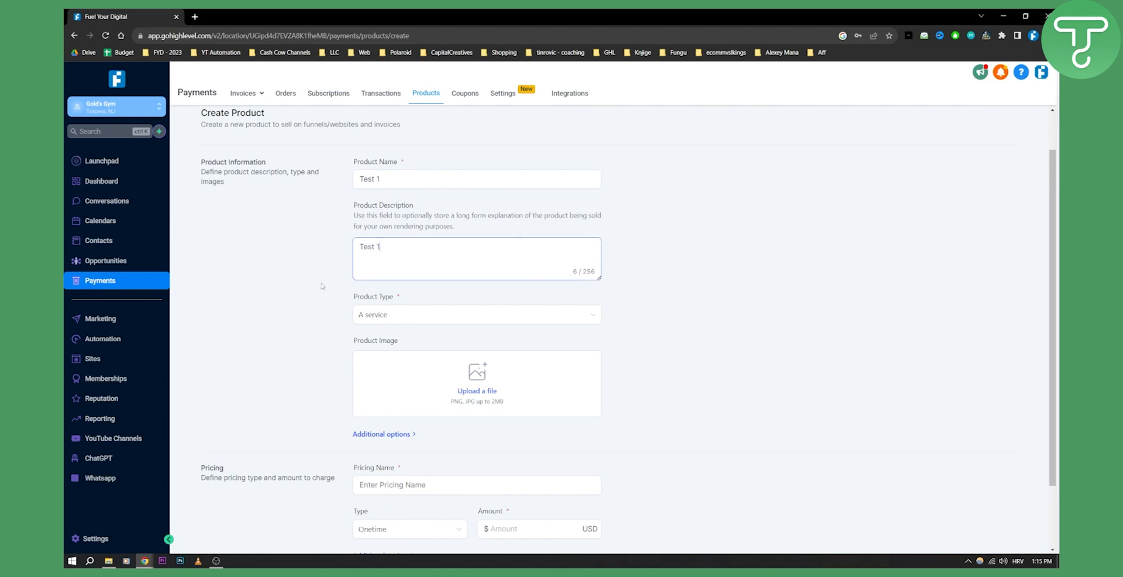
click(475, 313)
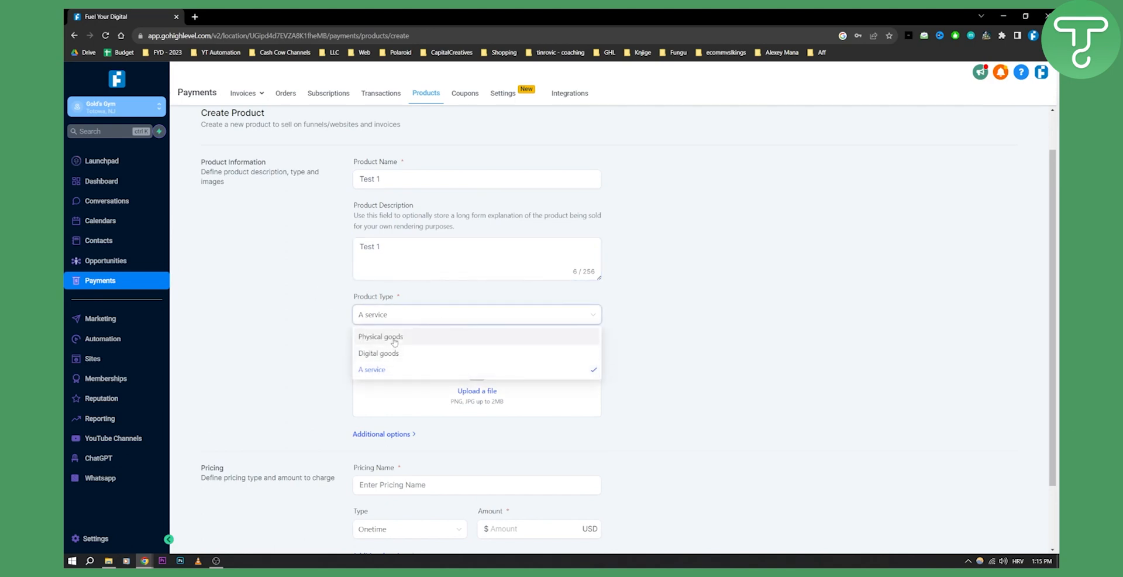
click(370, 369)
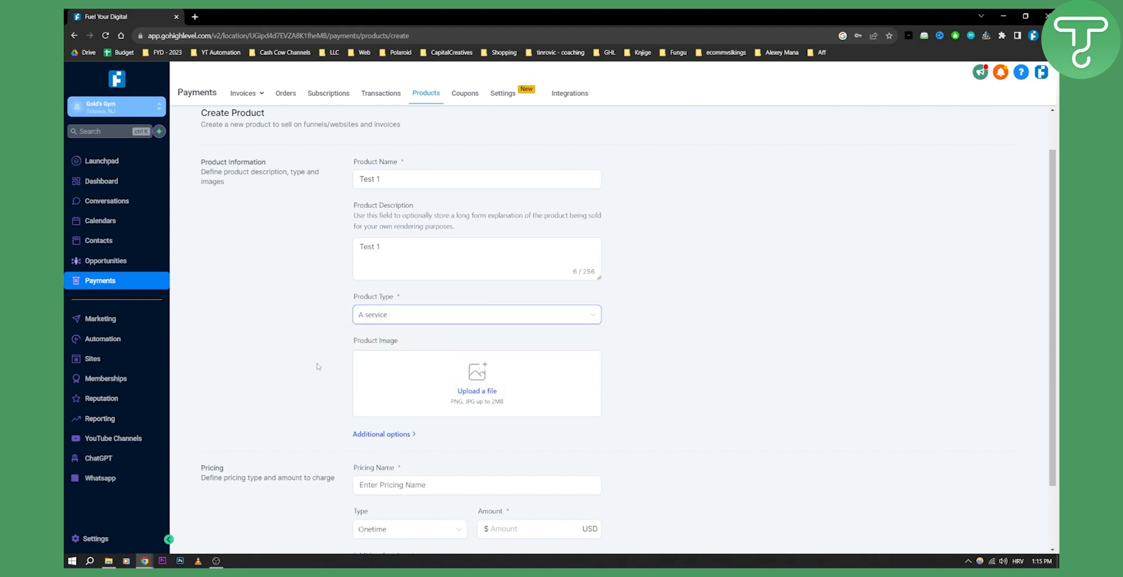
Add a 'Basic Package' price, recurring monthly at $50
scroll(down, 3)
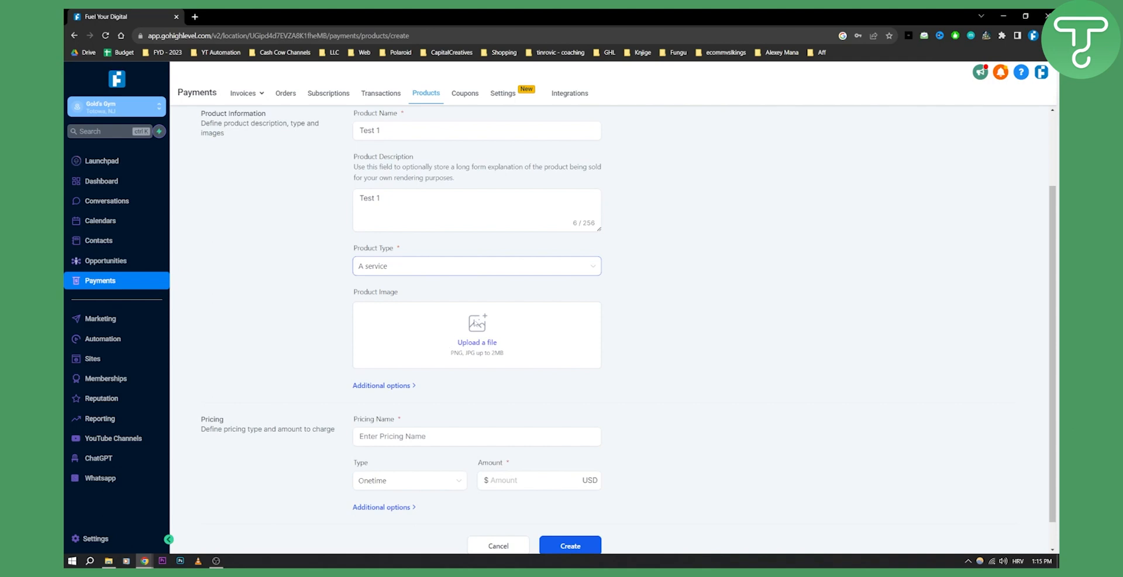
scroll(down, 3)
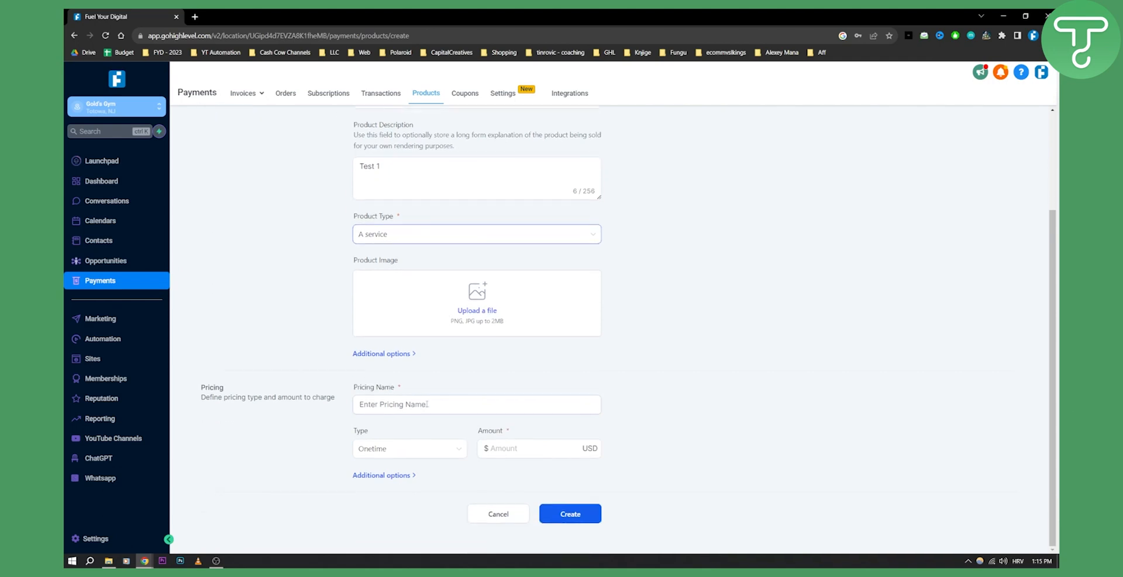
text(B)
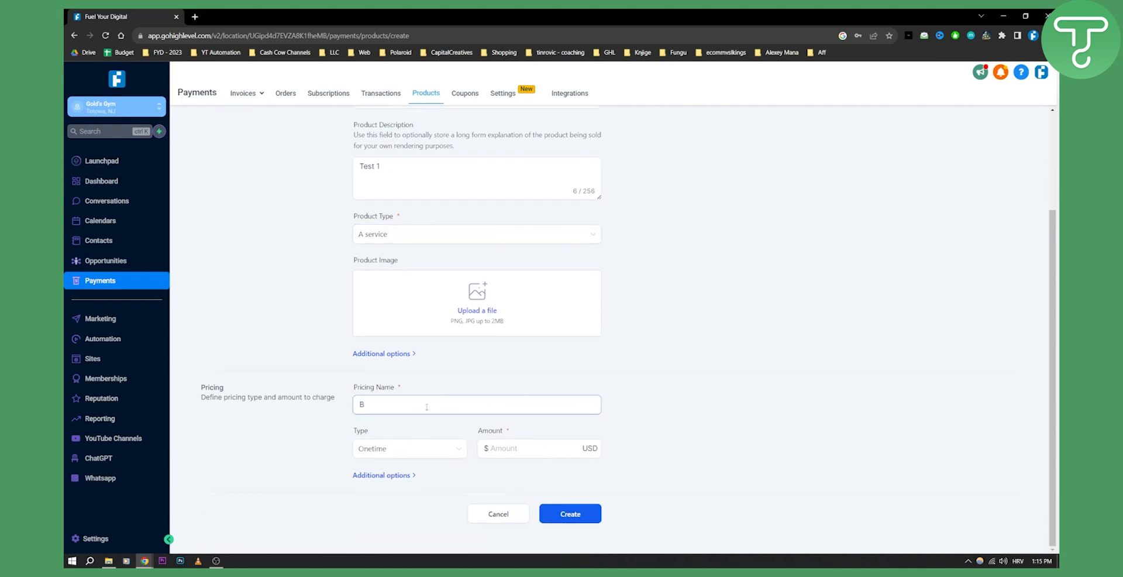
text(Basic Package)
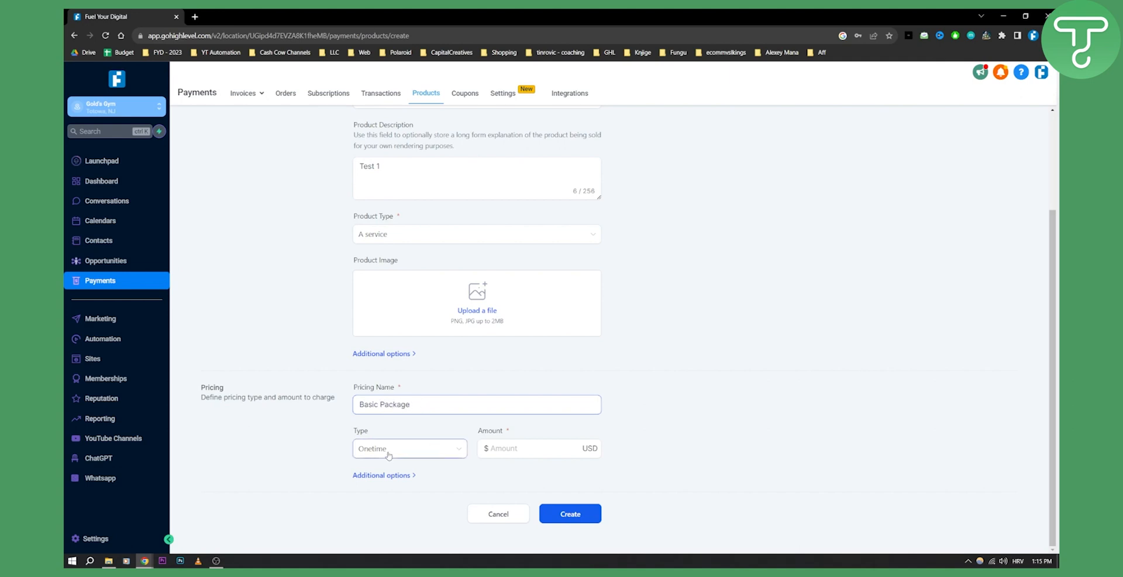
click(409, 448)
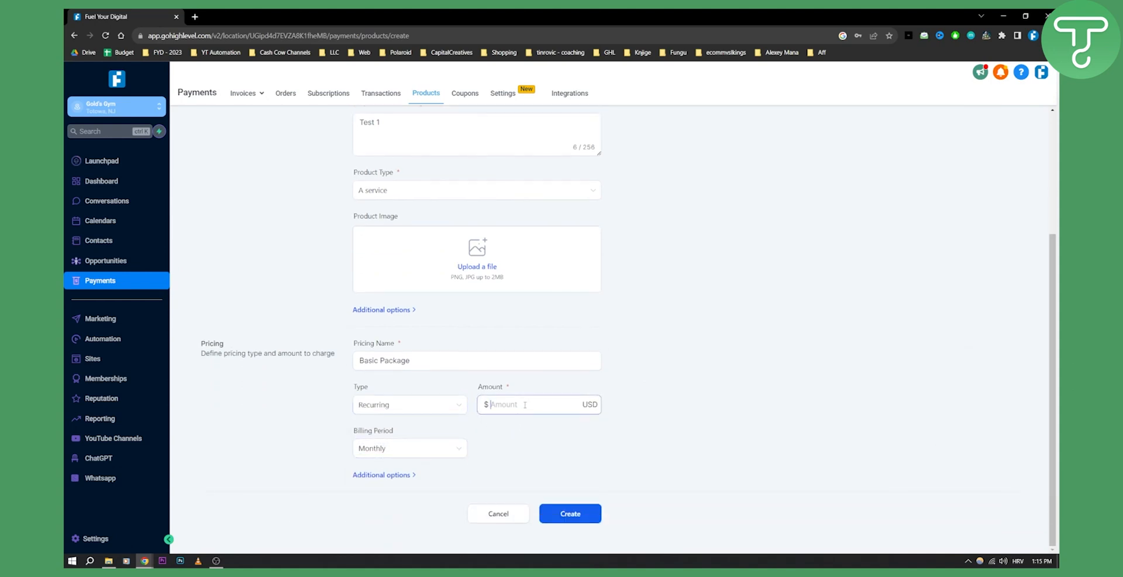
text(50.00)
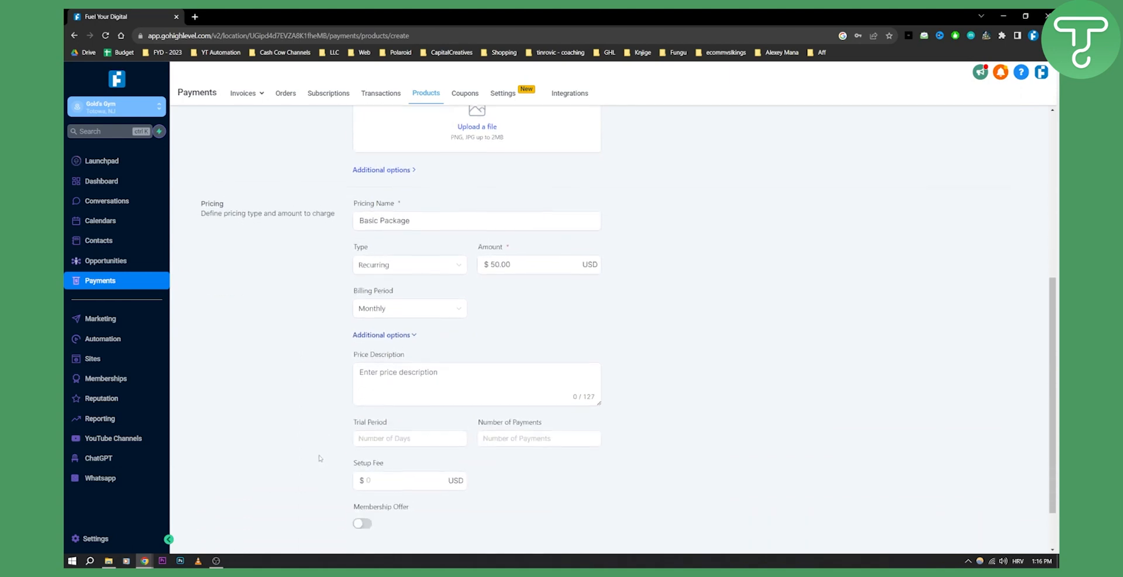
Try a number of payments of 5 in the additional options, then clear it again
click(476, 377)
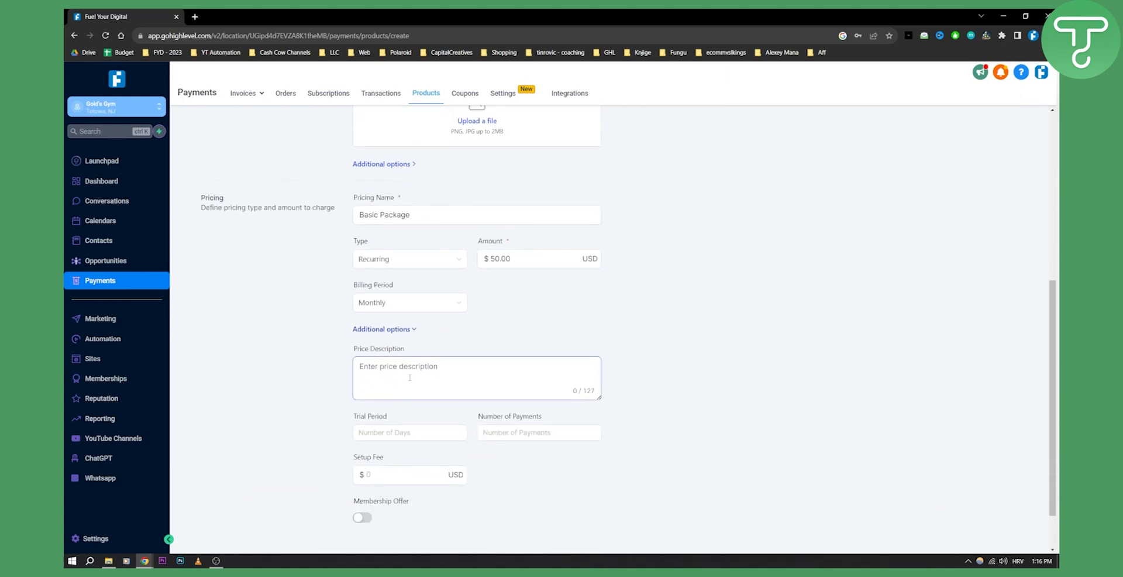
click(539, 432)
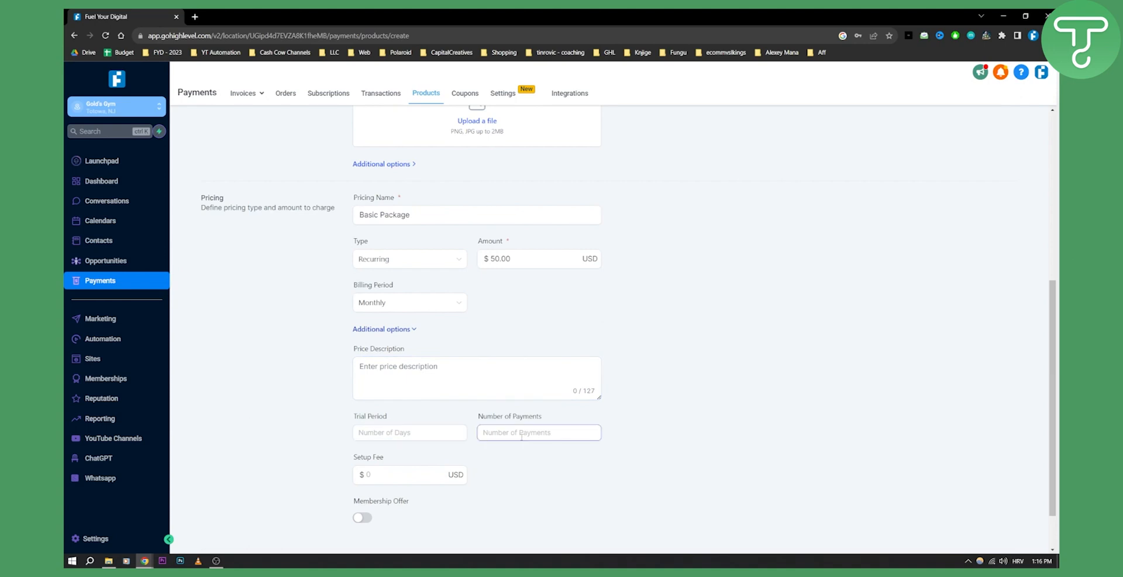
text(5)
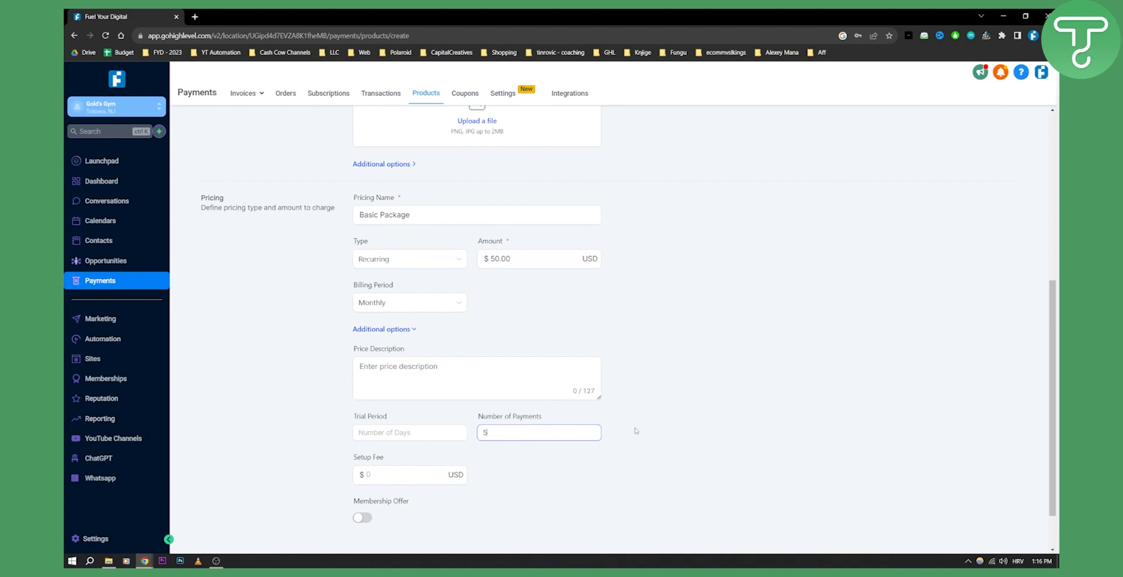
mouse_move(626, 430)
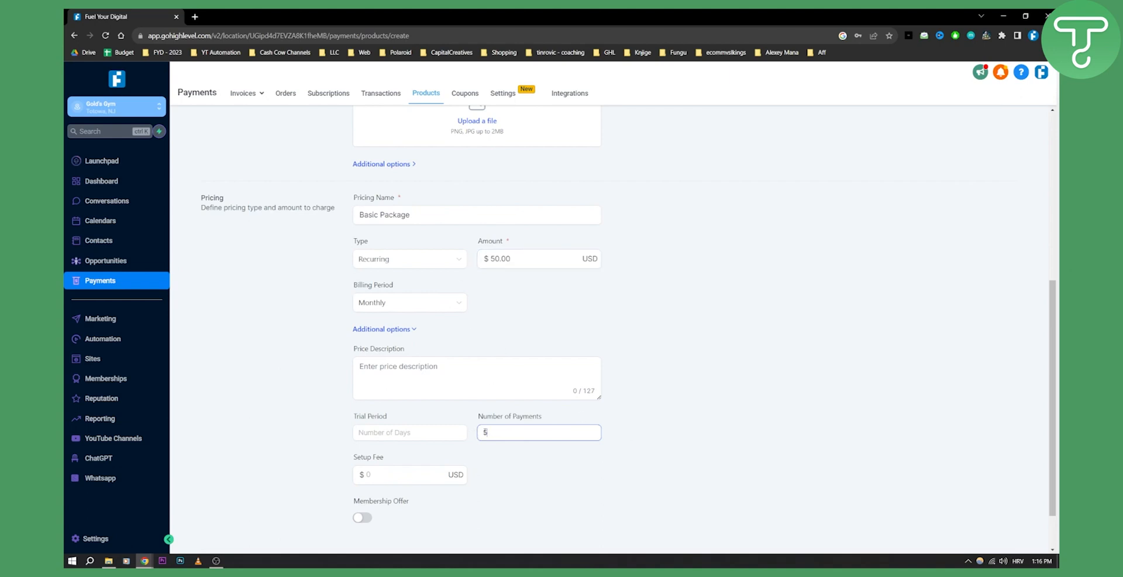
key(Backspace)
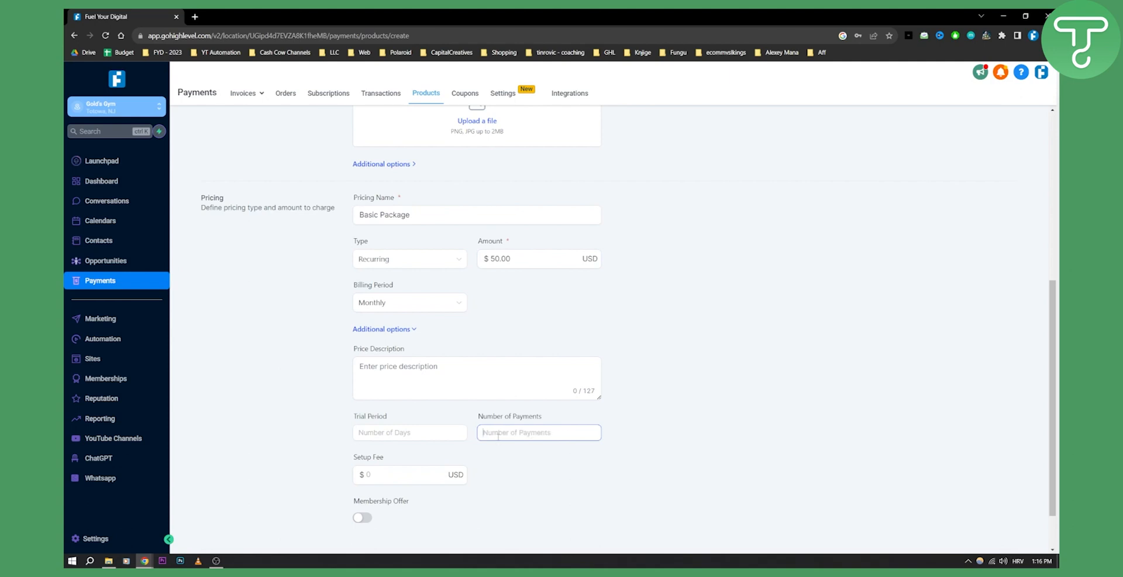
click(409, 432)
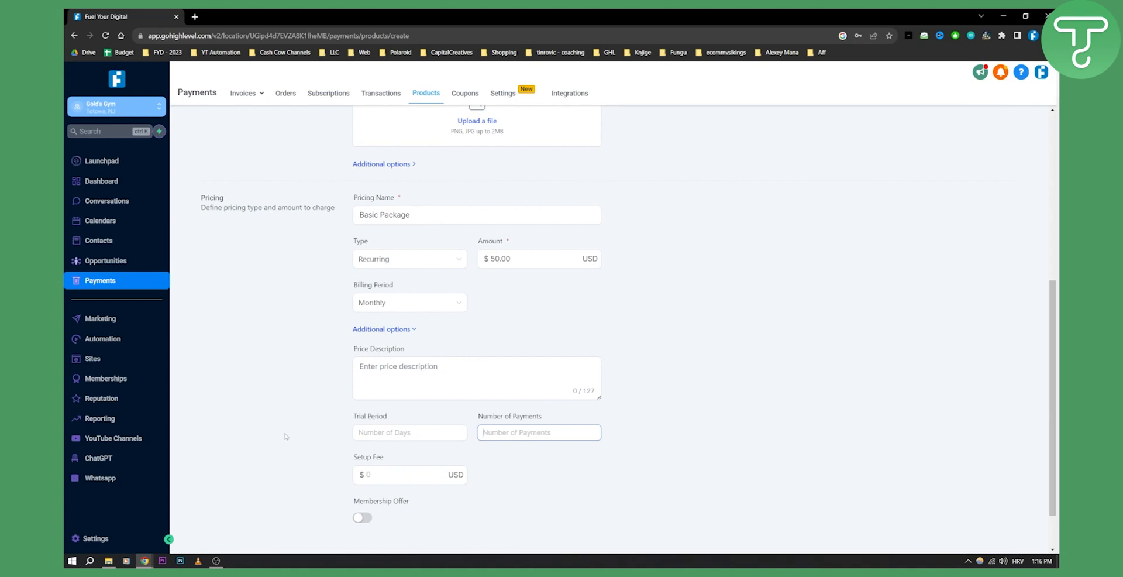
mouse_move(309, 462)
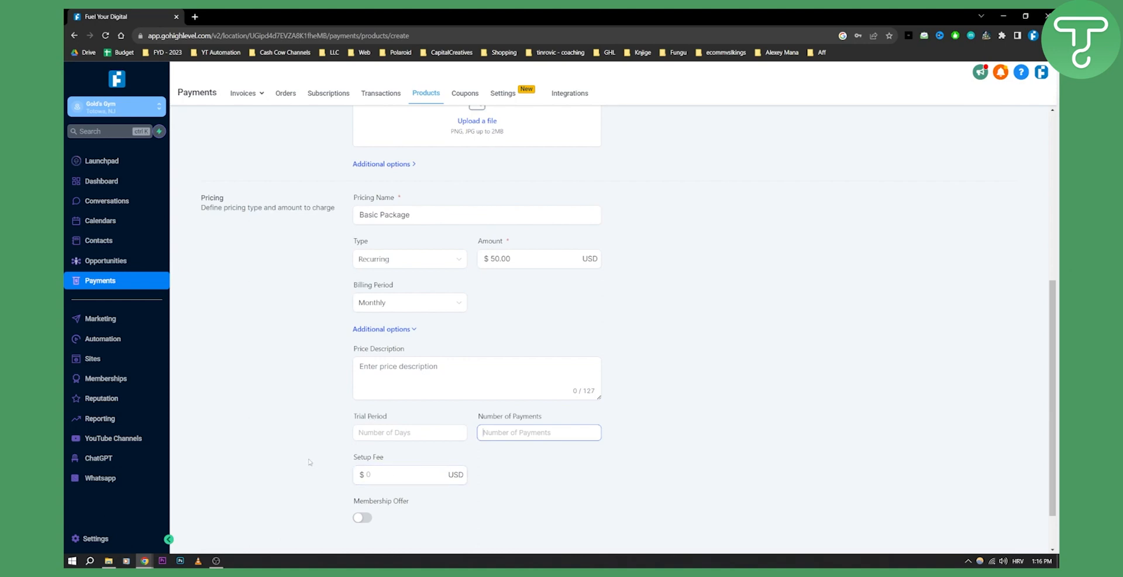
Enable the membership offer, collapse the additional options and create the Test 1 product
click(363, 517)
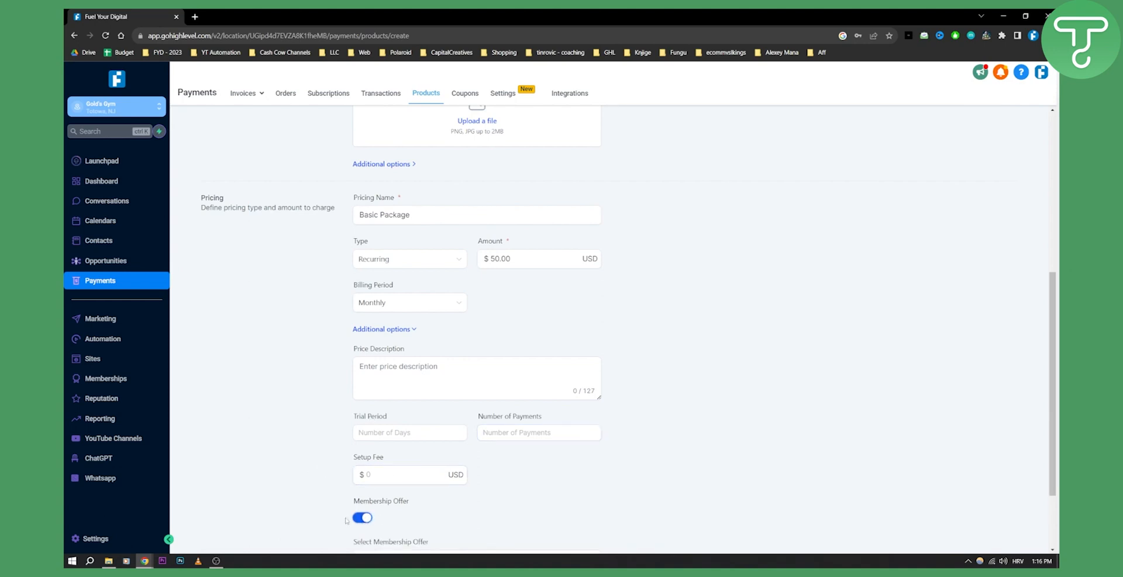
scroll(down, 3)
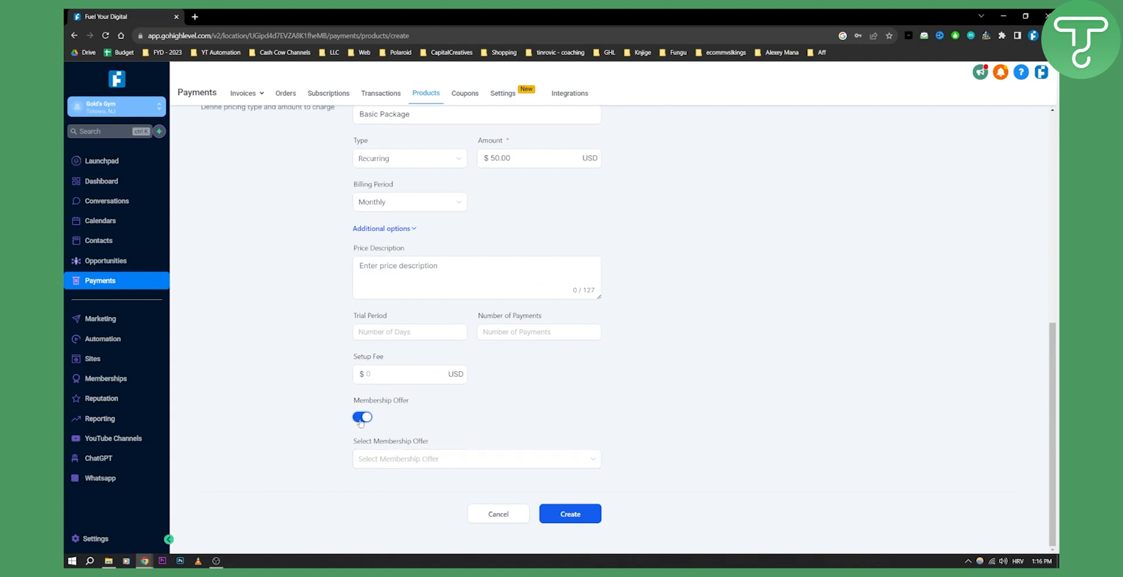
click(363, 417)
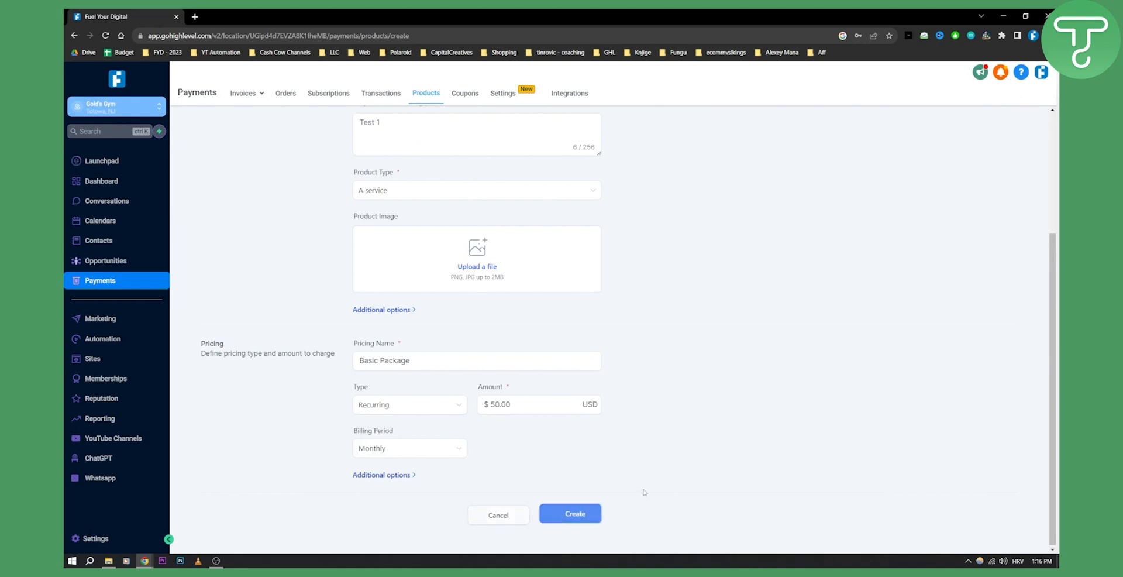
click(571, 513)
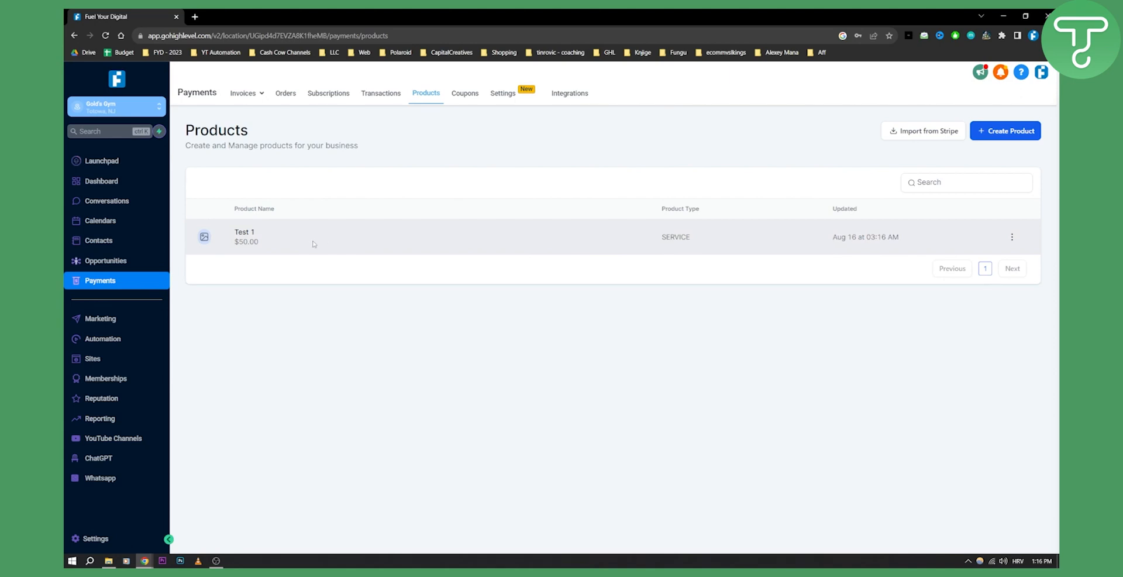
Start a new one-time invoice from the All Invoices list
click(243, 92)
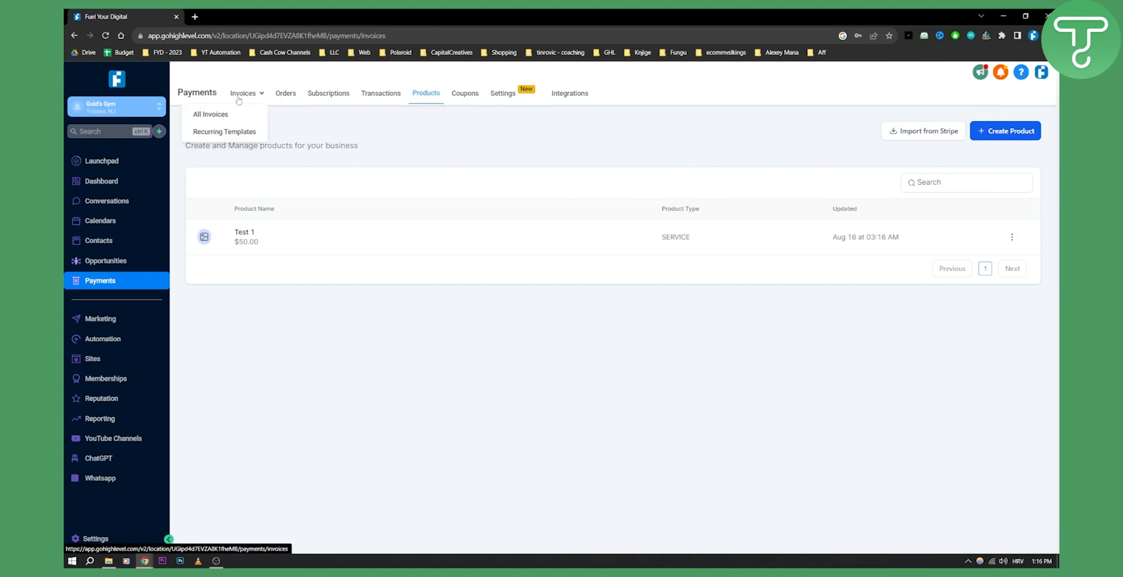
click(210, 114)
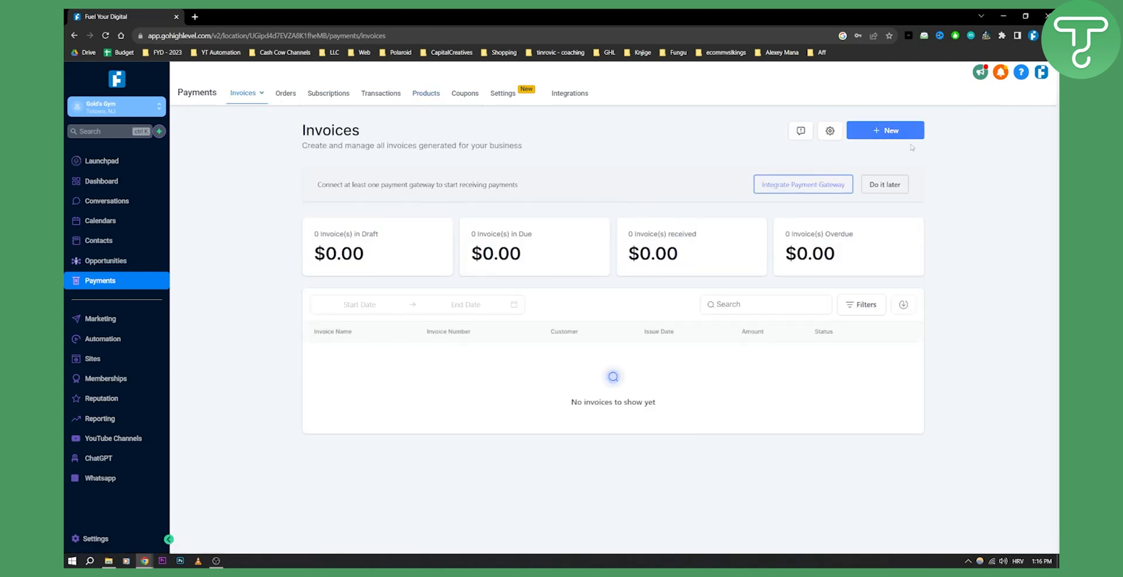
click(884, 130)
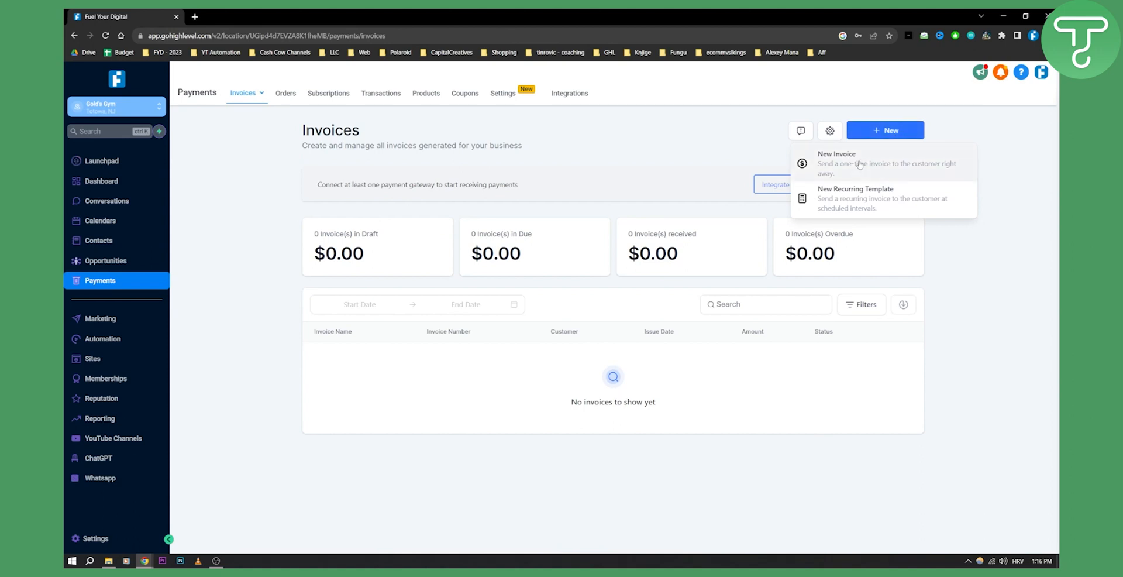
mouse_move(830, 166)
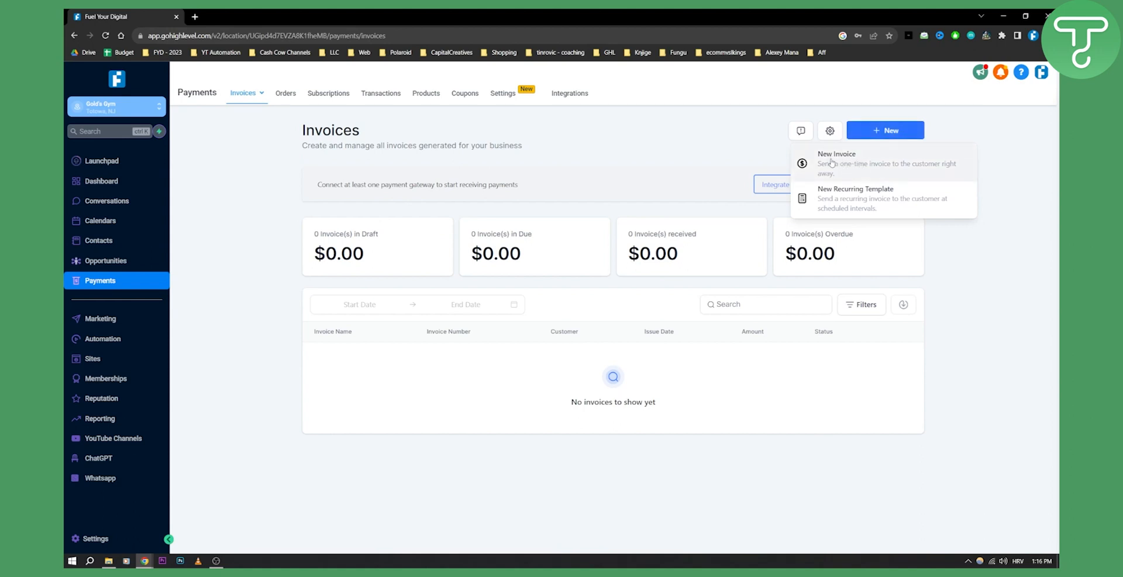
click(835, 158)
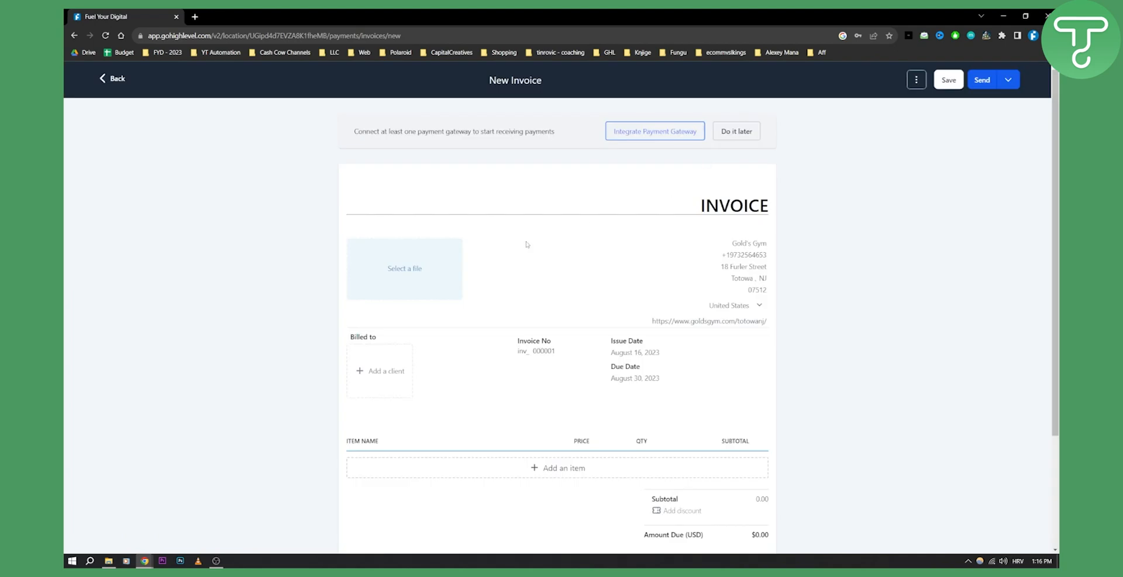
Add an item line, find no products in the picker, and cancel the item
scroll(down, 3)
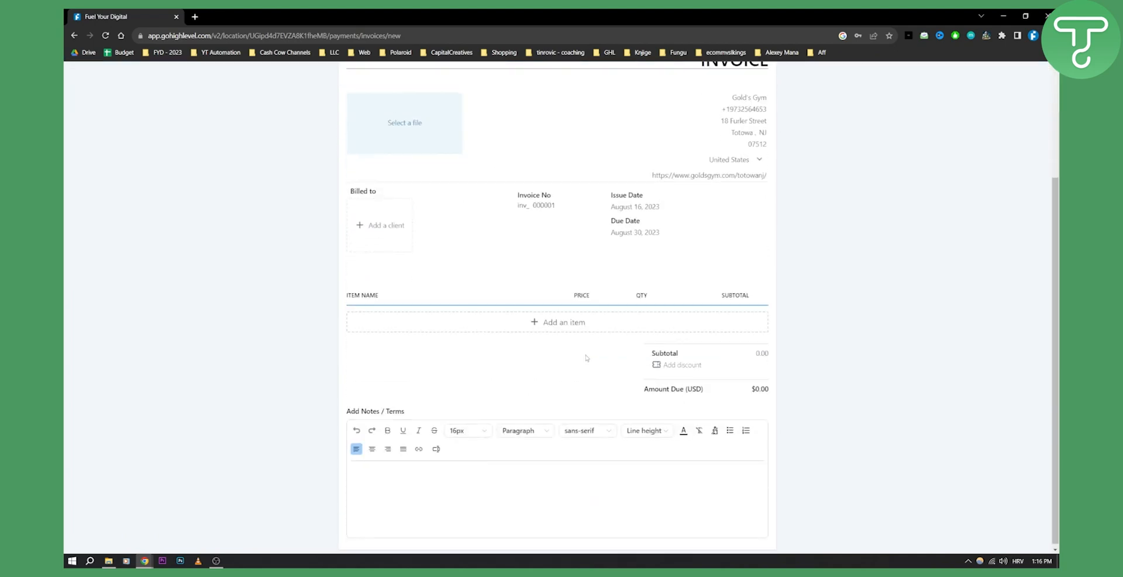
click(562, 322)
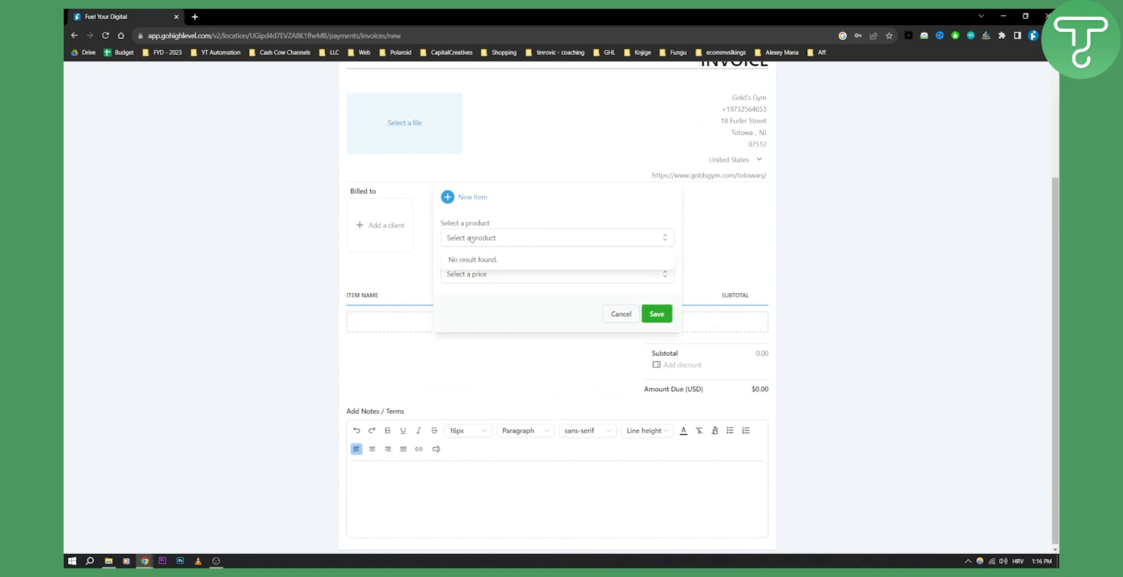
mouse_move(508, 264)
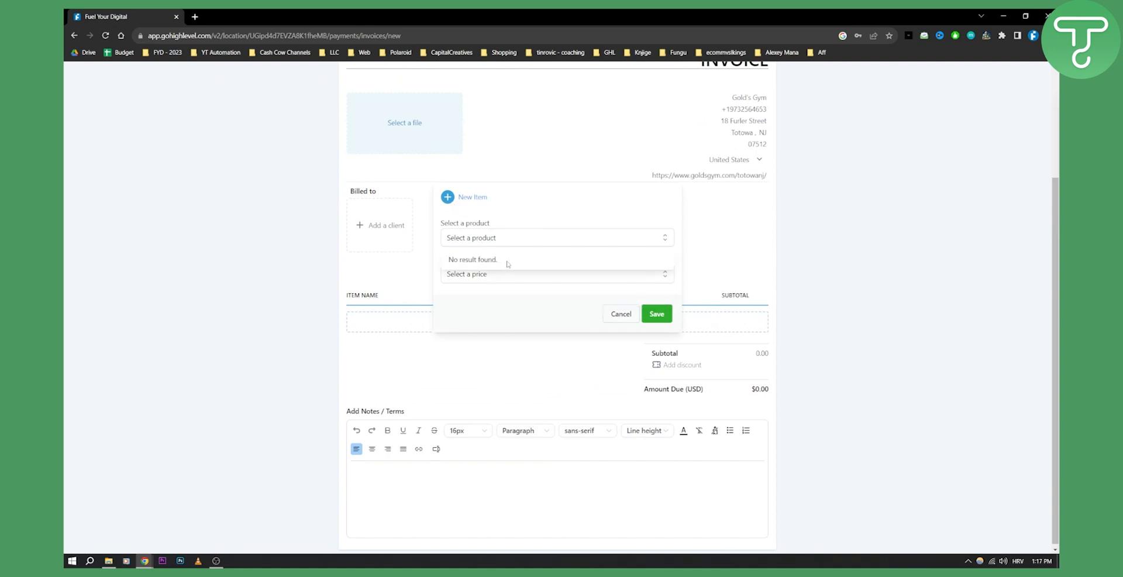
mouse_move(470, 357)
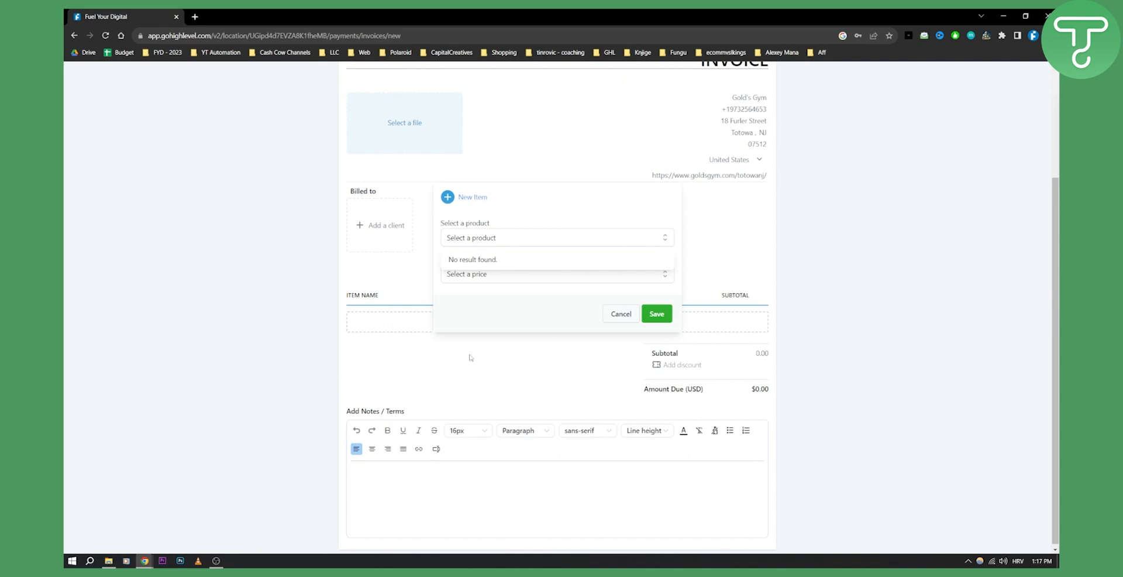
click(620, 313)
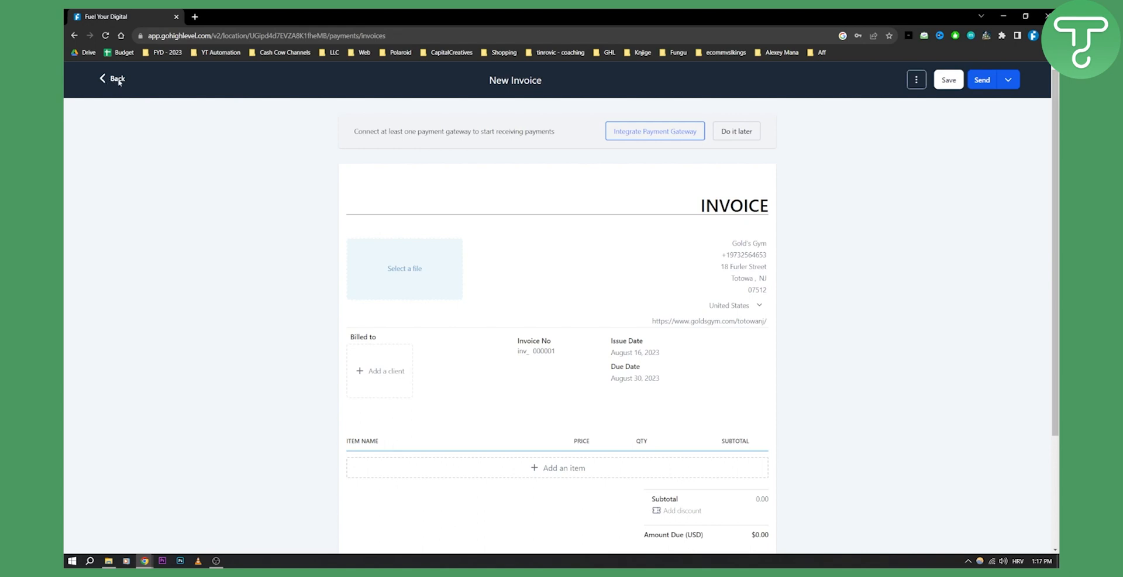
Leave the invoice and view the Test 1 product's details from the Products list
click(112, 79)
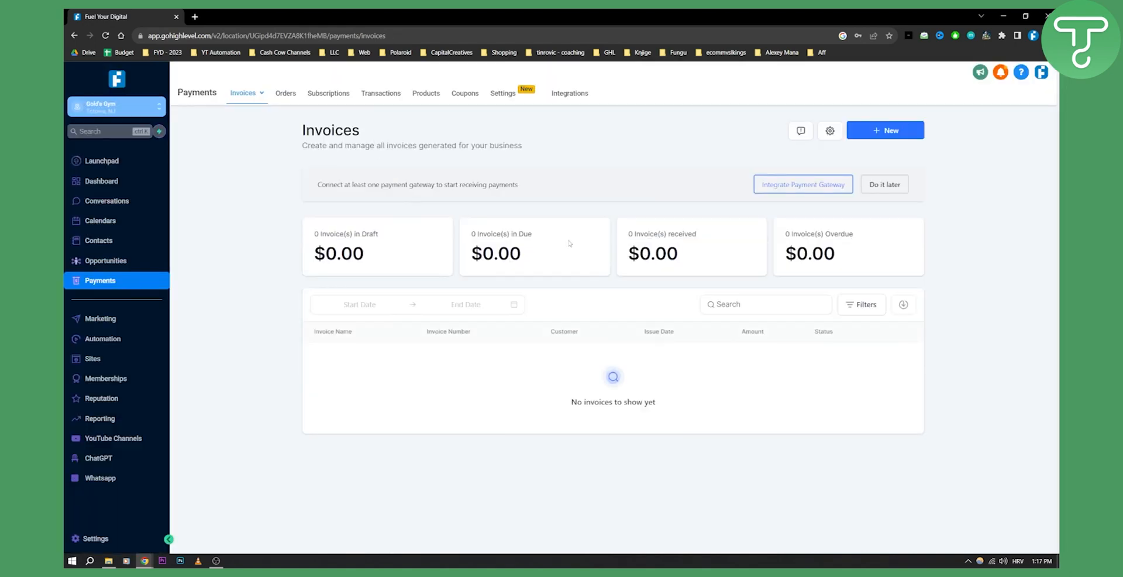
mouse_move(833, 210)
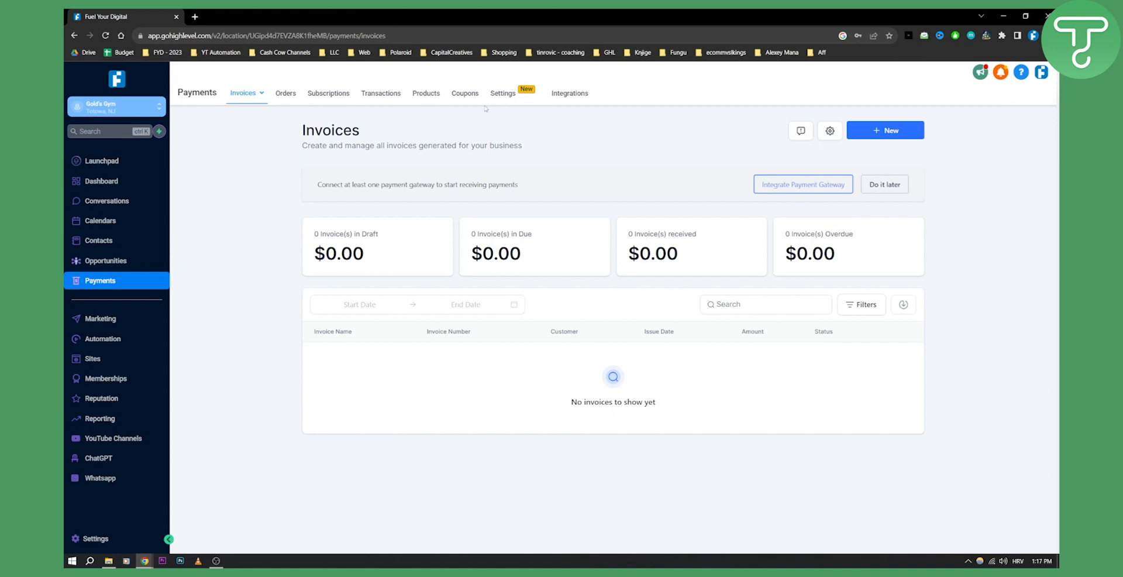
click(425, 93)
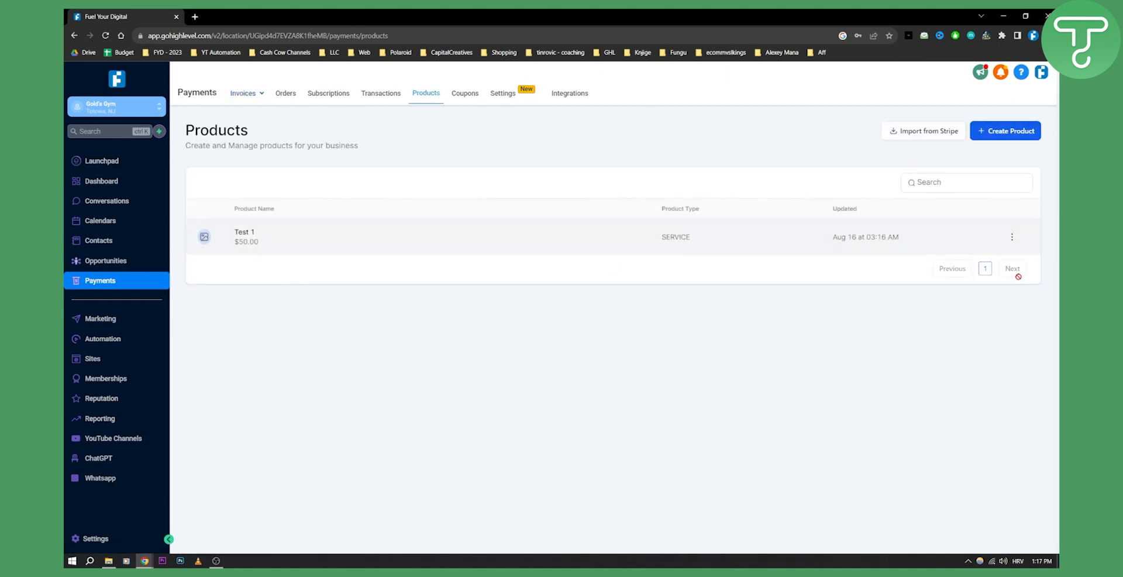
click(1011, 236)
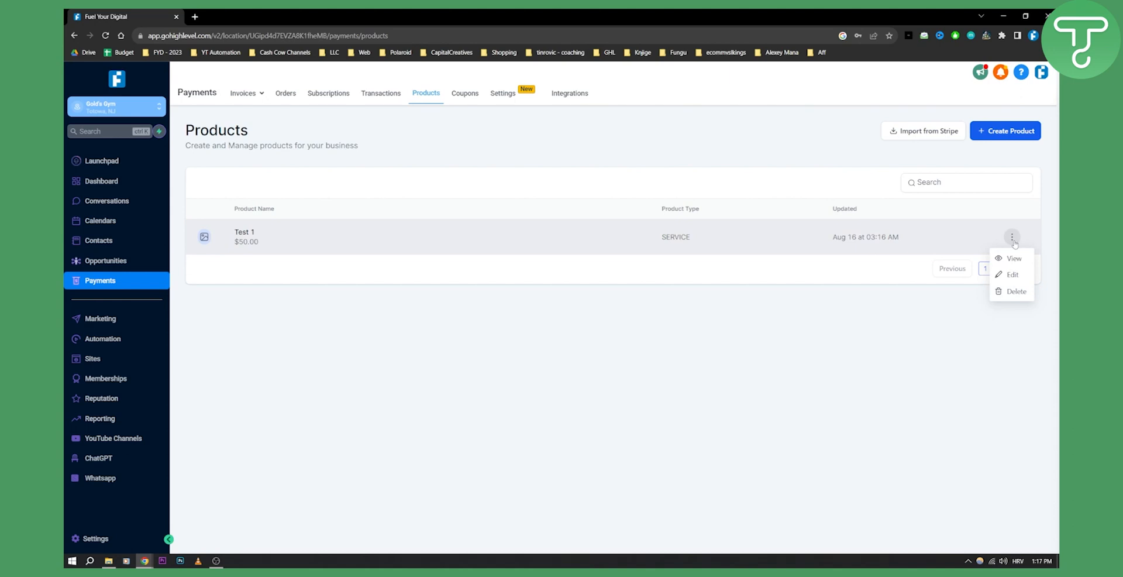
click(1012, 258)
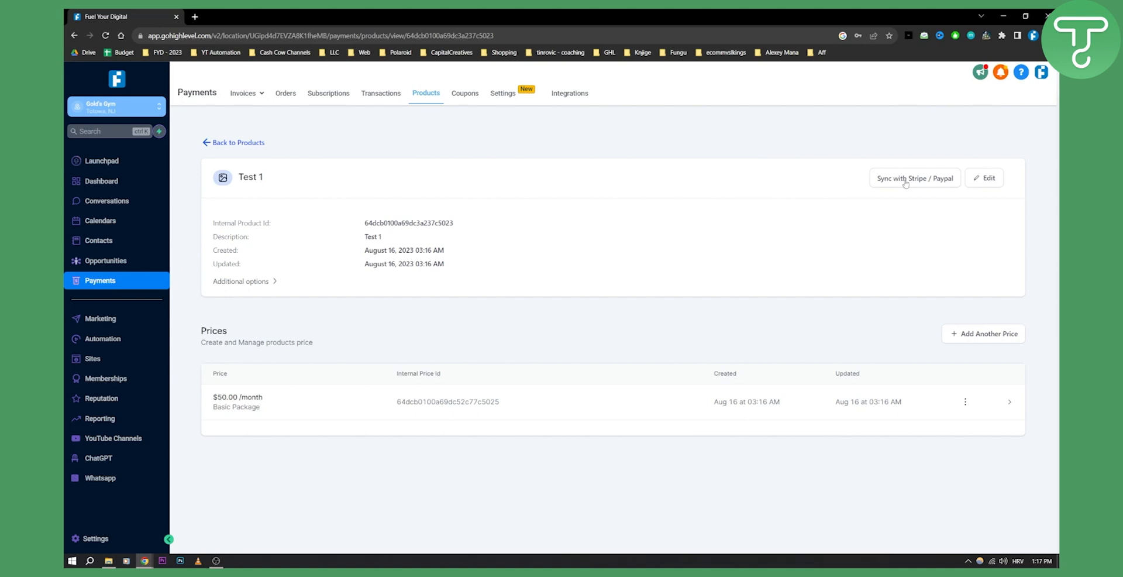
mouse_move(628, 252)
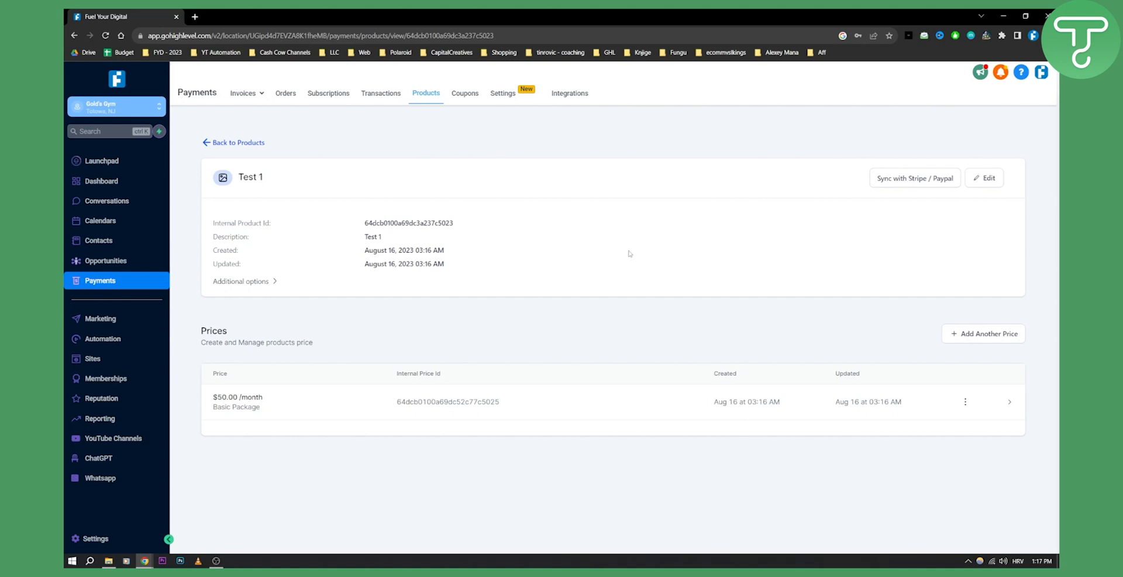
mouse_move(965, 401)
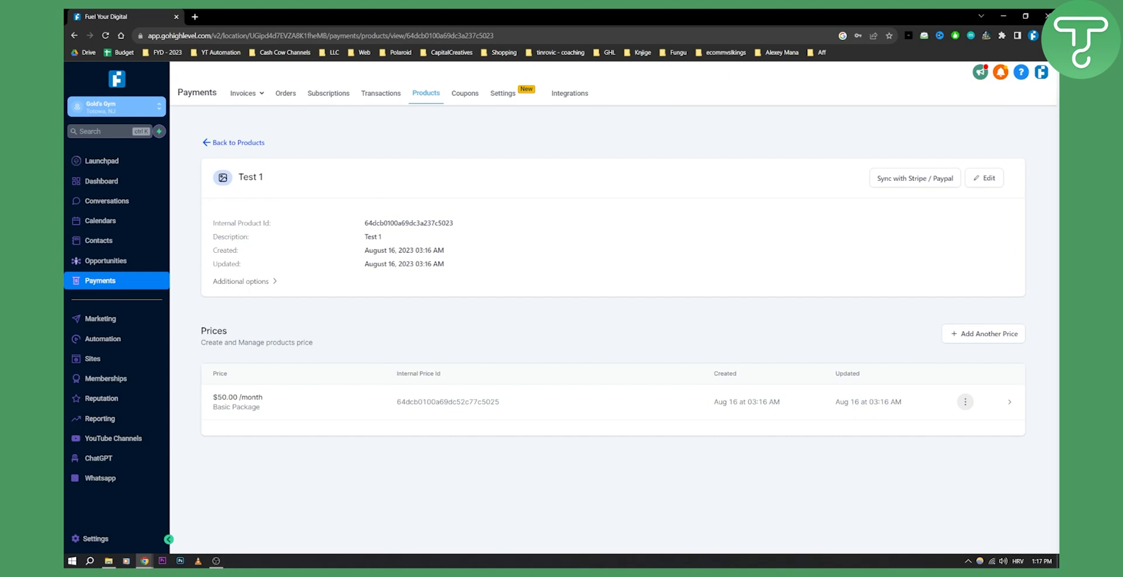
mouse_move(383, 151)
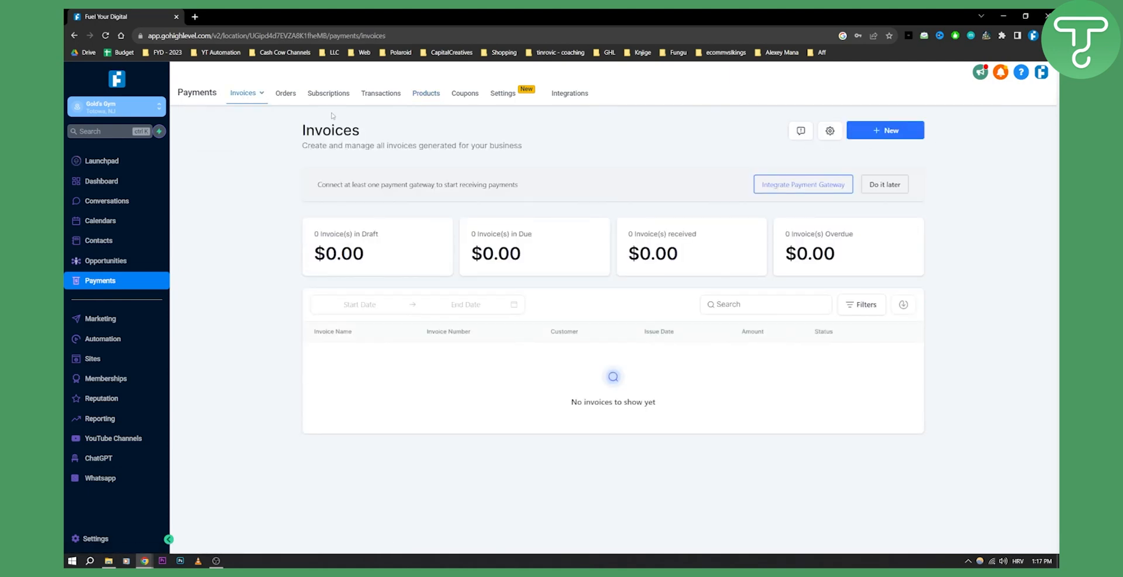
click(328, 93)
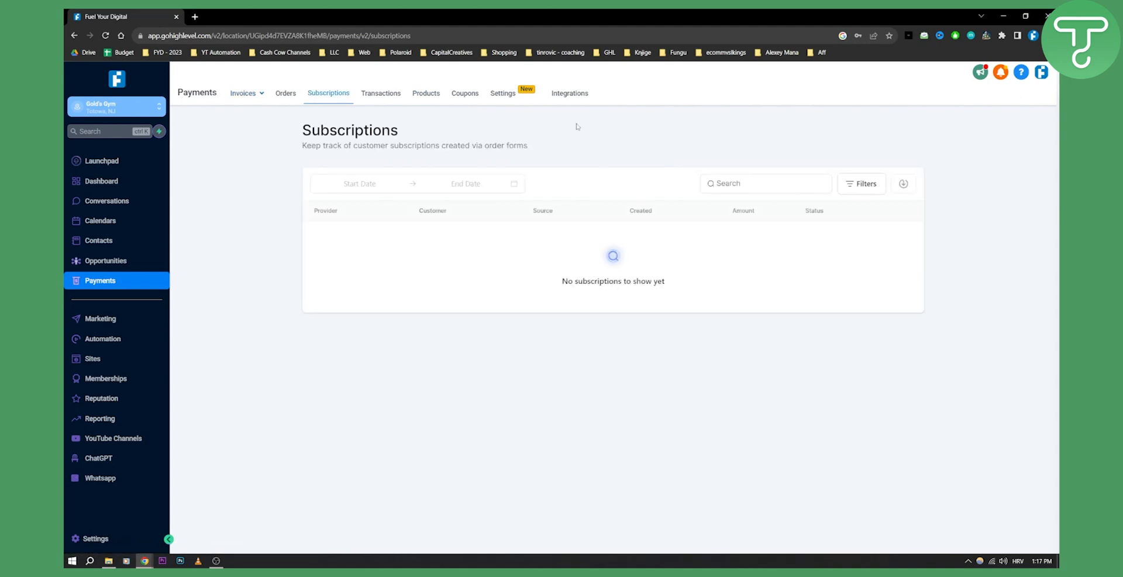
click(285, 93)
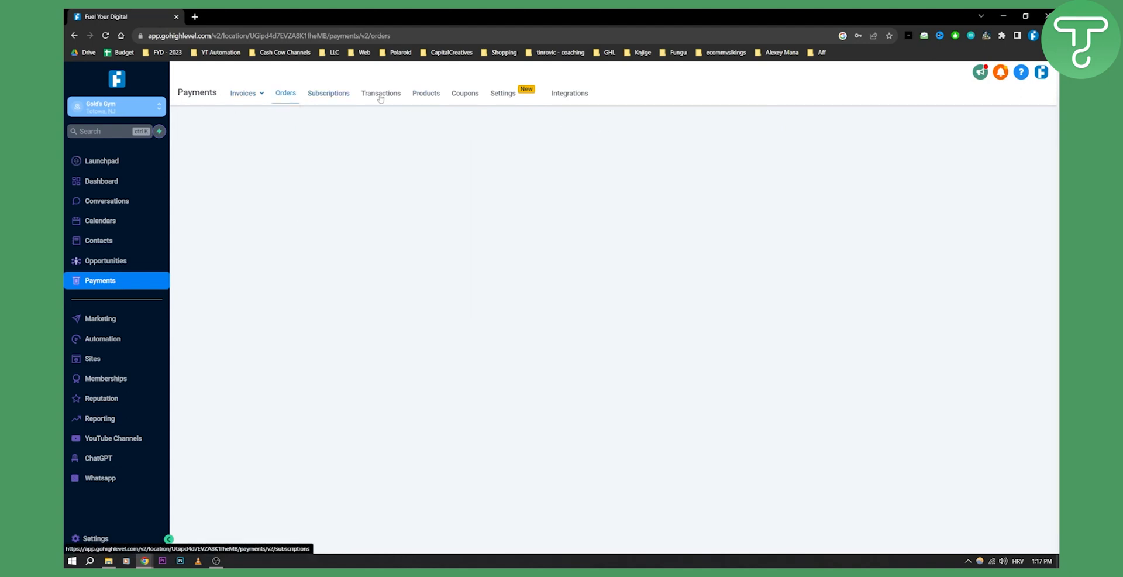
click(243, 92)
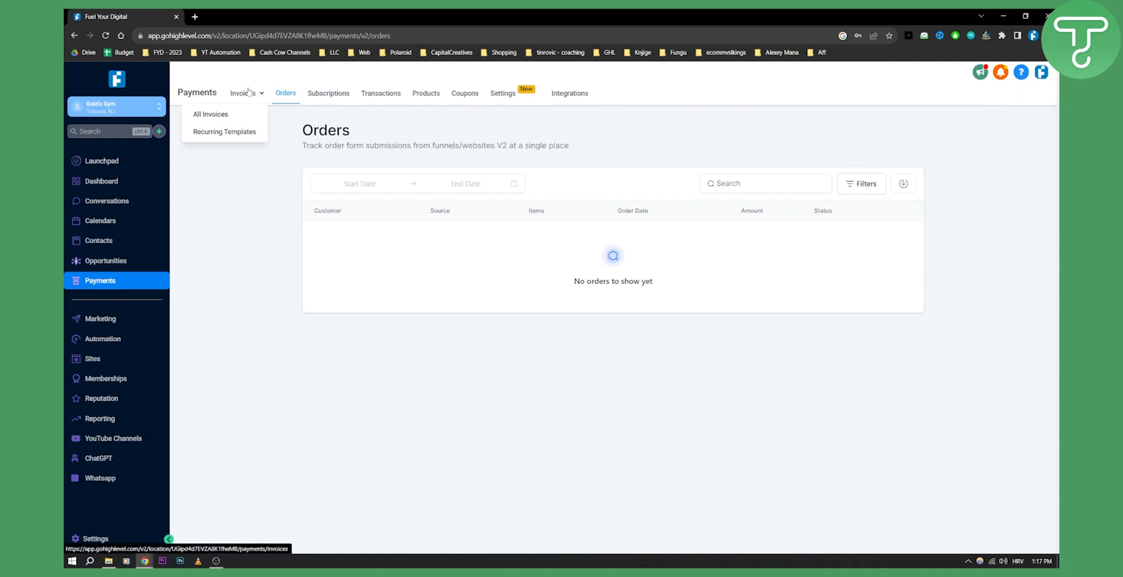
click(210, 114)
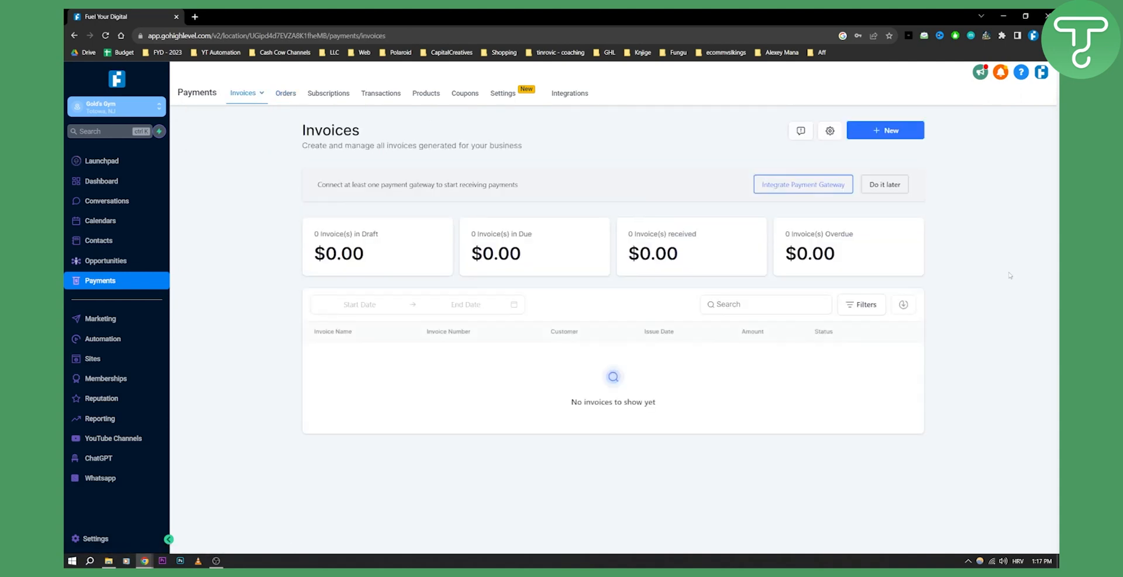
mouse_move(1011, 272)
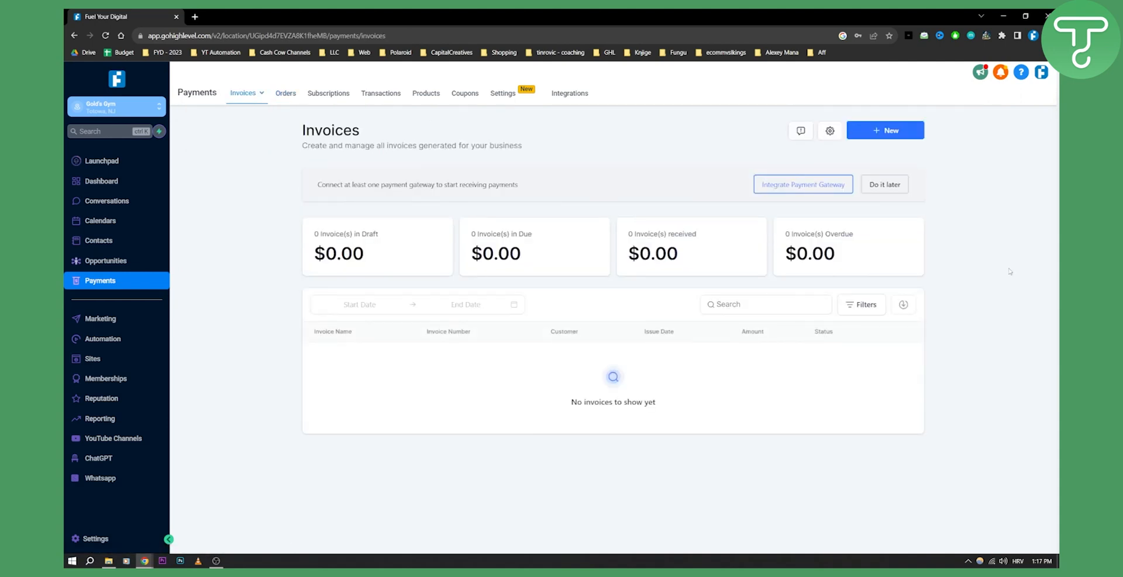